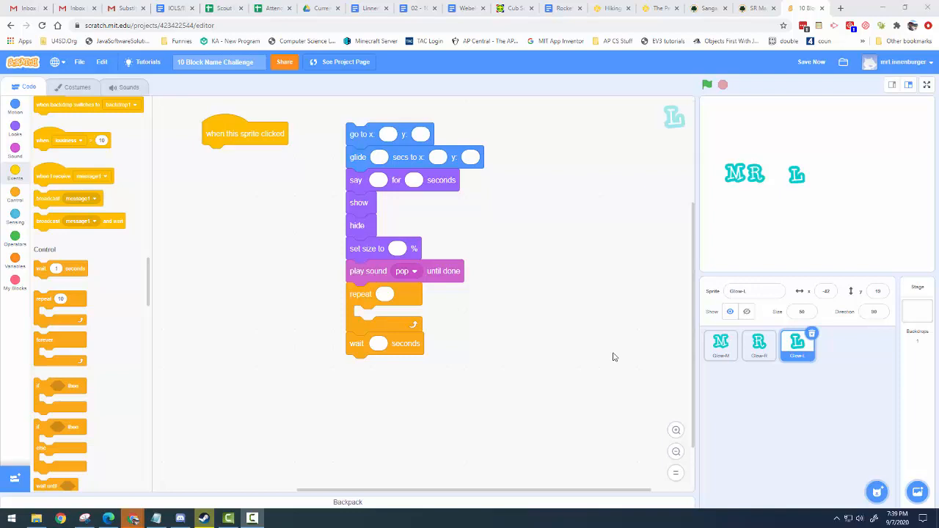
mouse_move(382, 147)
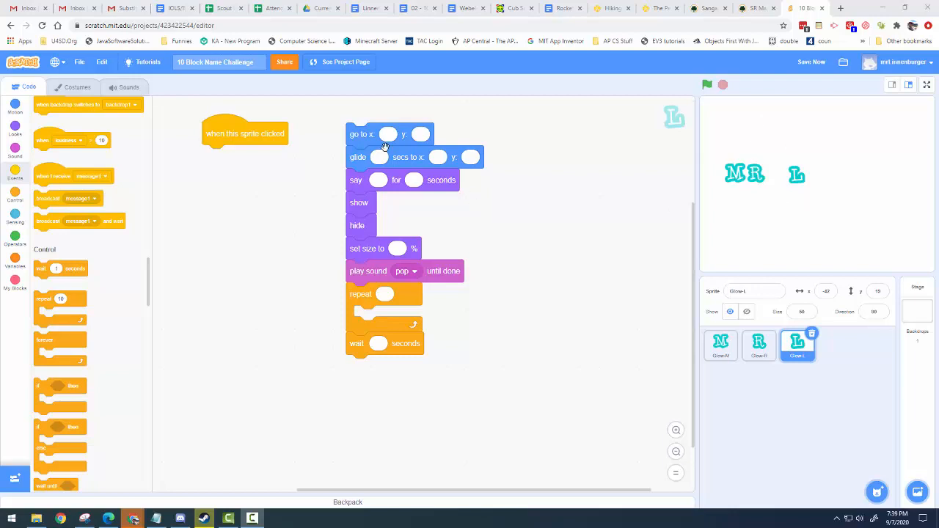
mouse_move(385, 405)
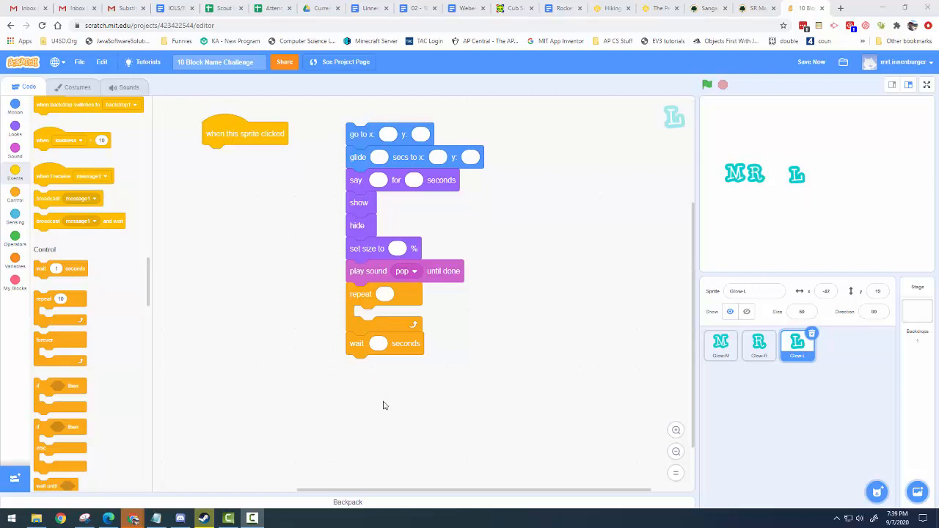
mouse_move(333, 383)
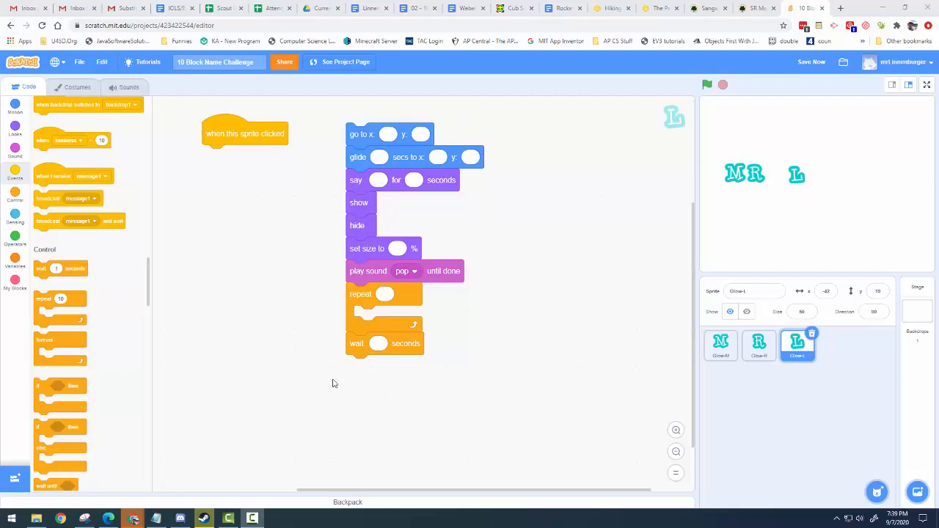
mouse_move(476, 408)
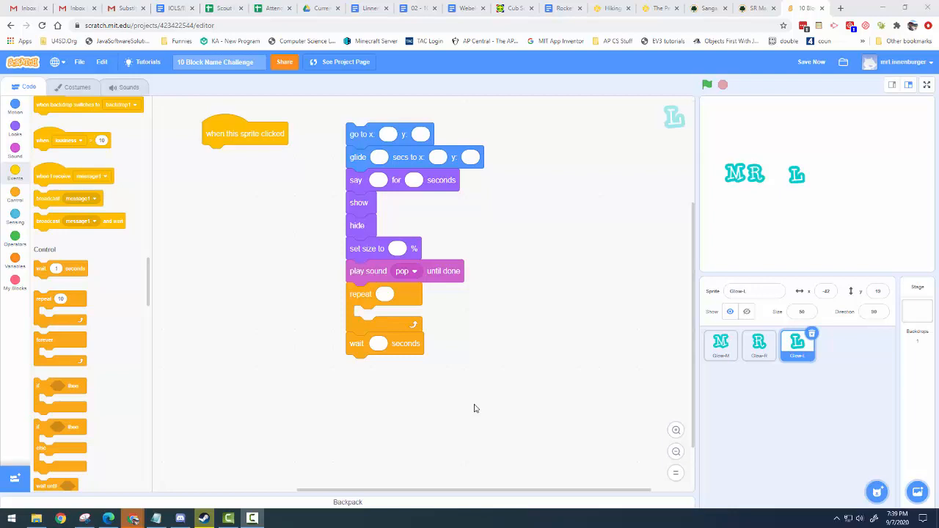
Step: Pull the glide and go-to blocks out of the sprite's block stack
left_click(810, 61)
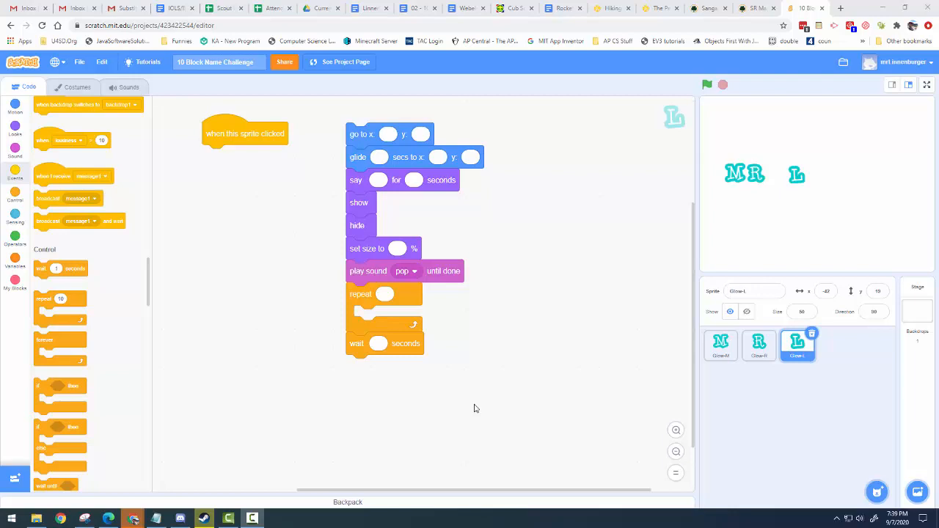
mouse_move(565, 249)
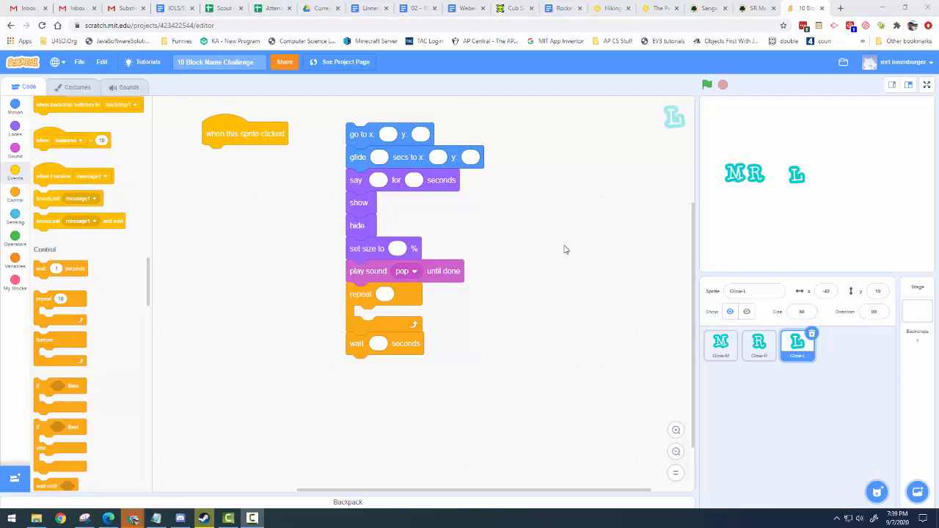
mouse_move(475, 138)
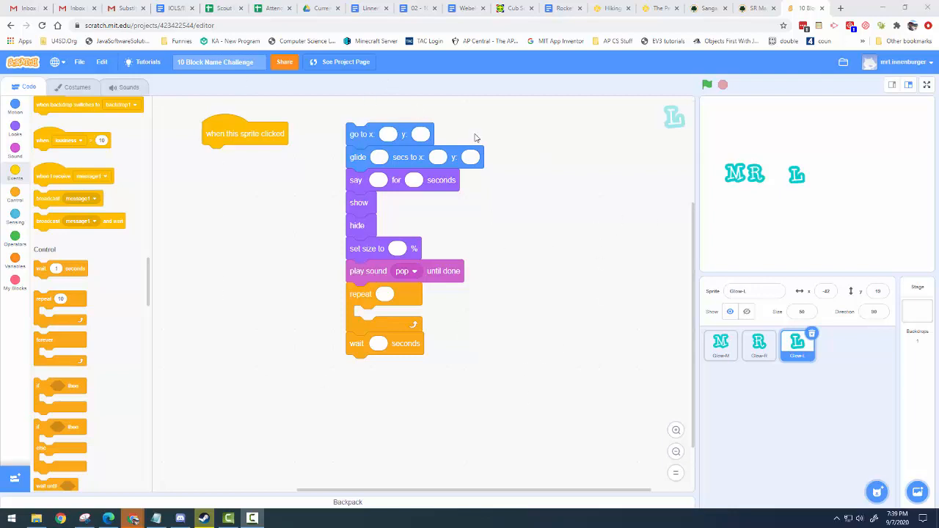
mouse_move(777, 326)
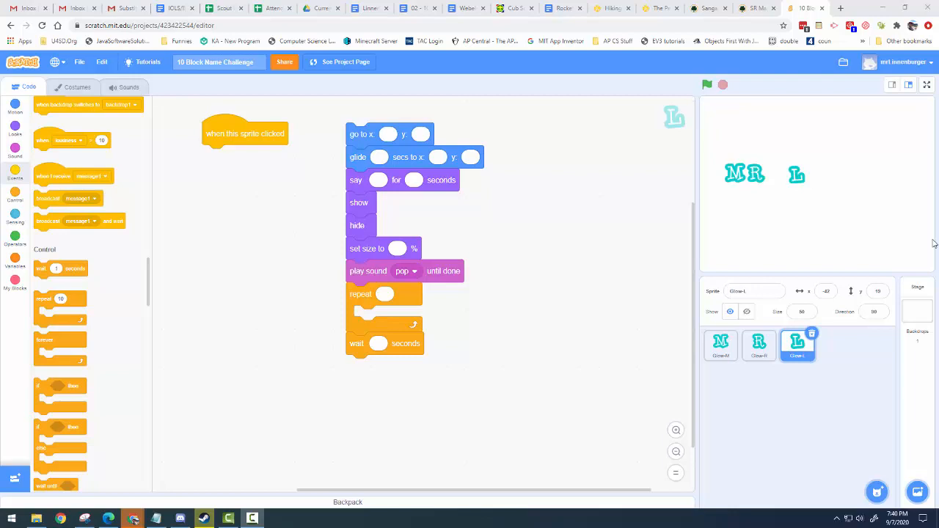
mouse_move(800, 179)
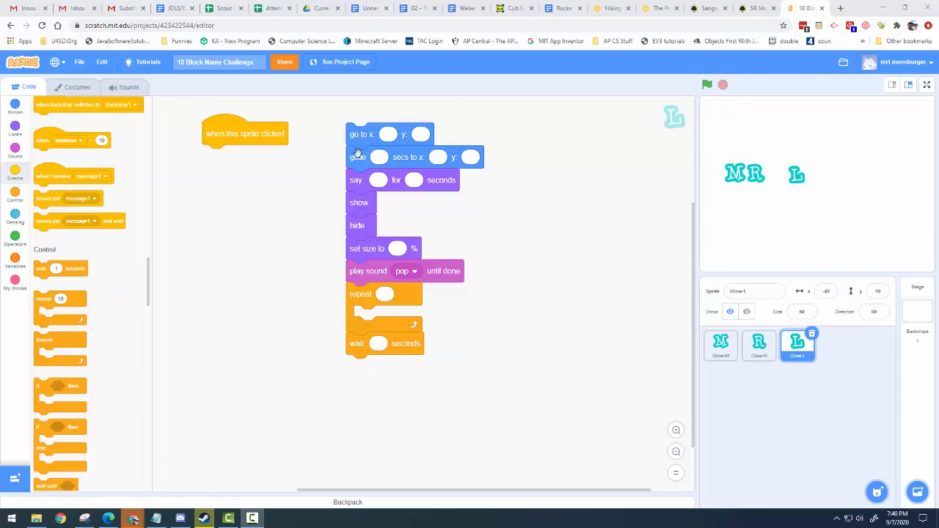
mouse_move(362, 138)
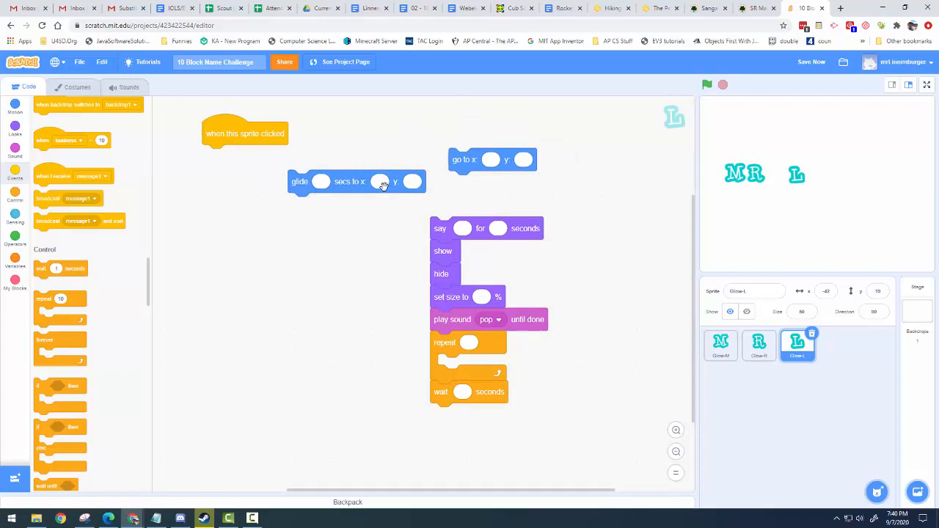
Step: Give a glide block x -42 and y 19, then leave it loose beside the sprite-clicked hat
left_click_drag(299, 182, 215, 156)
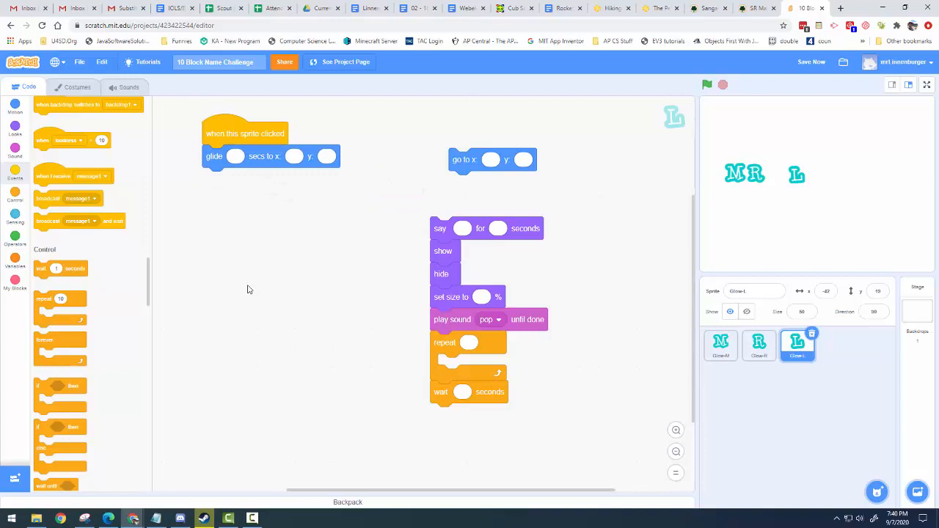
mouse_move(829, 241)
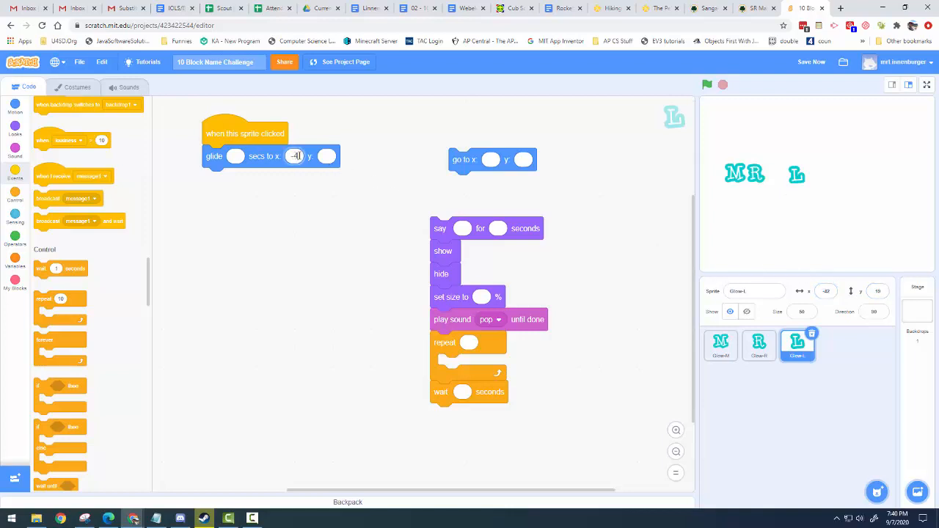
type("-42")
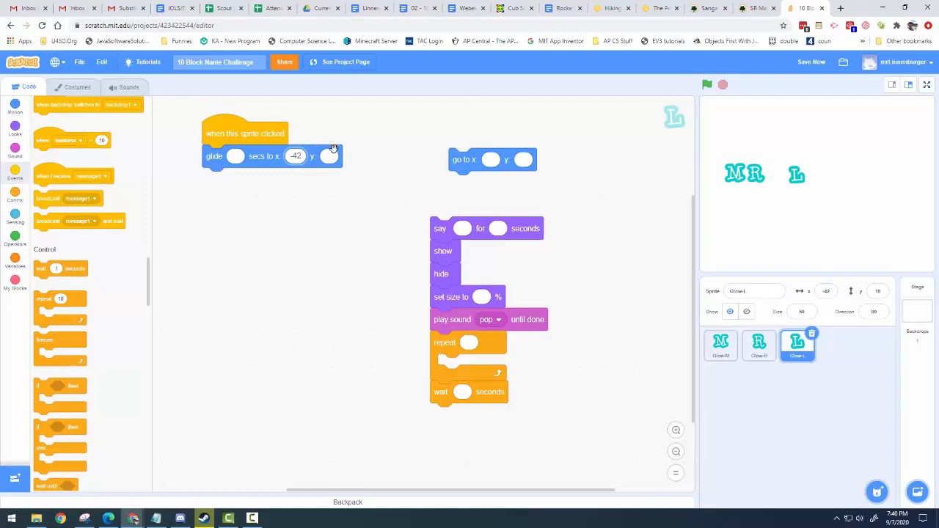
left_click(329, 156)
type("19")
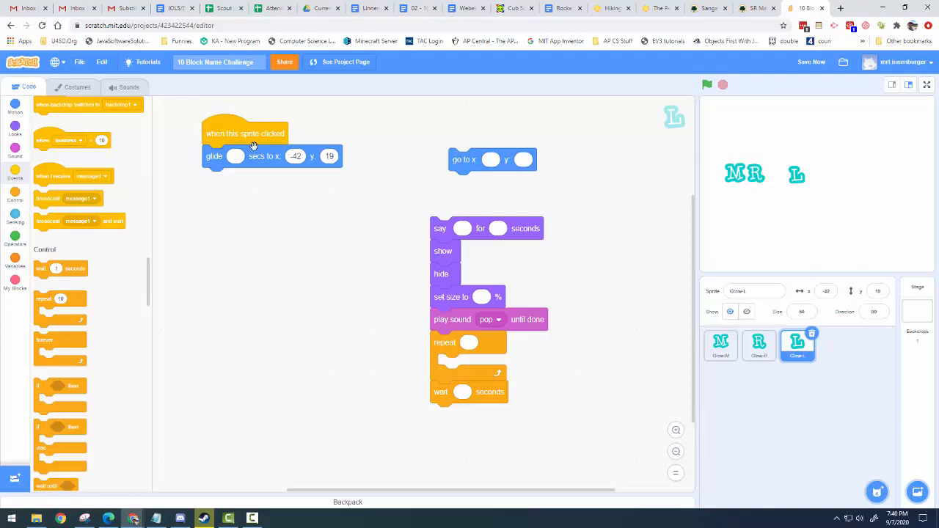
left_click_drag(215, 156, 223, 334)
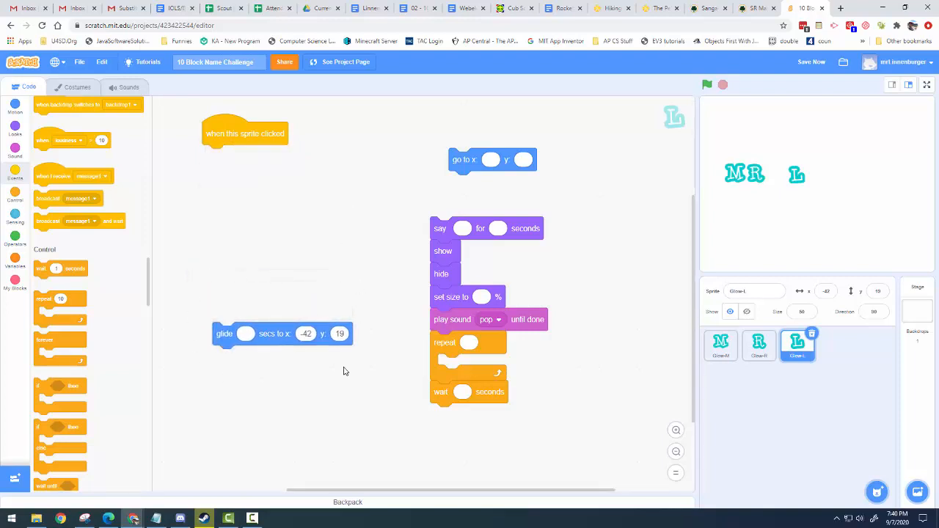
mouse_move(799, 179)
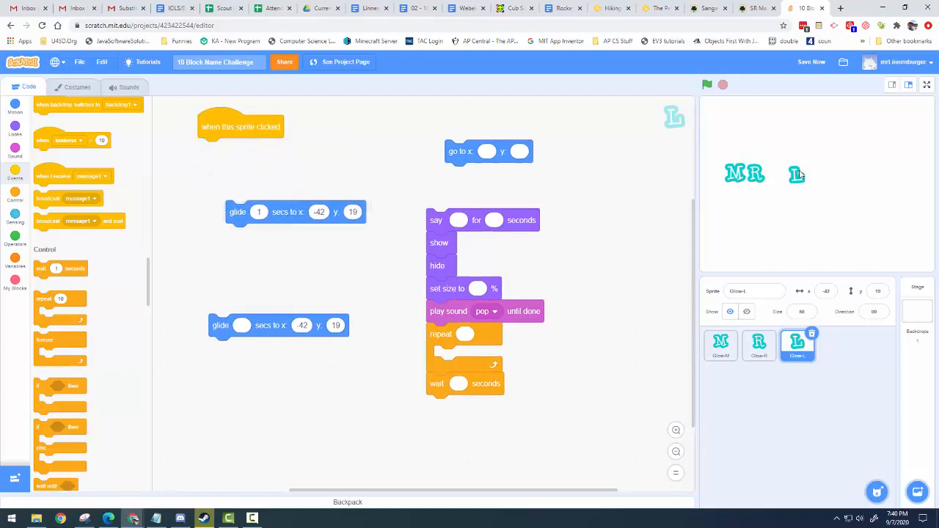
Step: Position the L sprite in the stage corners and stack a copied glide under the first one
left_click_drag(797, 173, 740, 133)
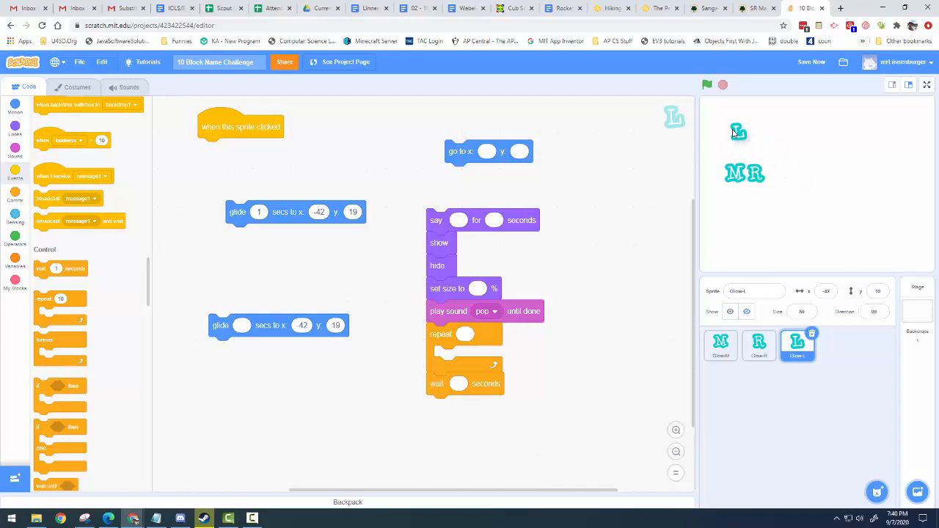
left_click_drag(738, 132, 723, 117)
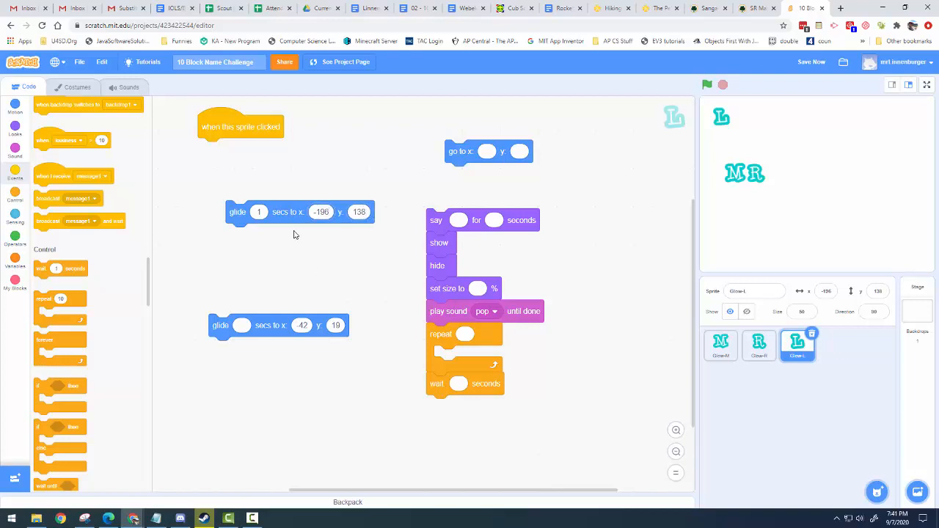
left_click_drag(259, 212, 235, 194)
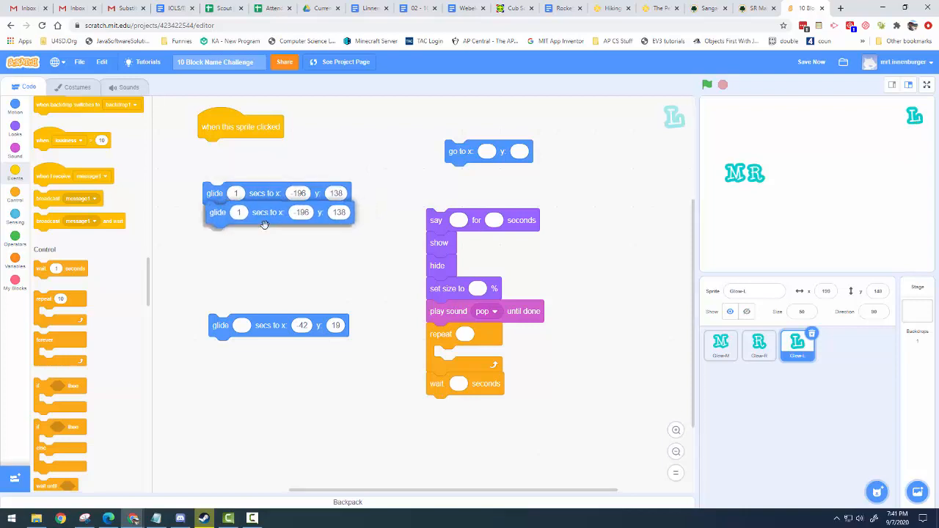
left_click(708, 84)
type("199")
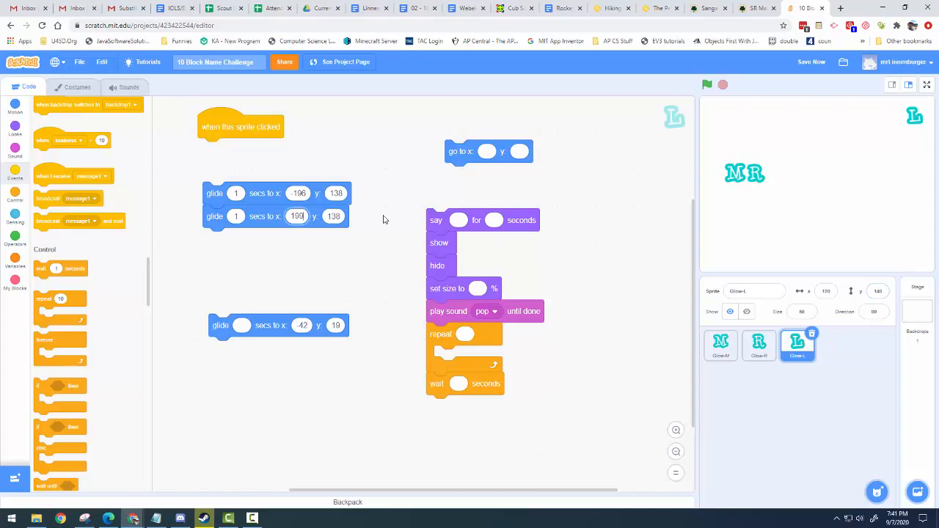
left_click(332, 216)
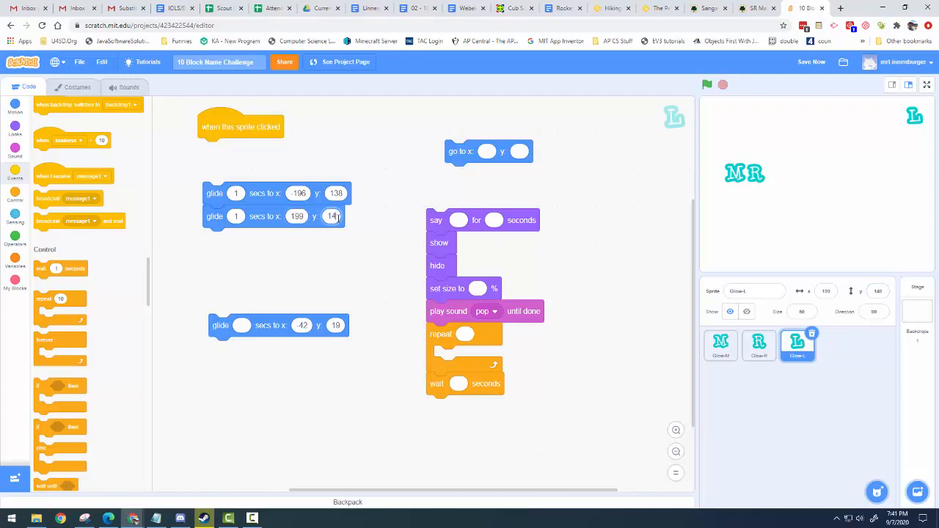
Step: Duplicate the lower glide with x 202 and hang the glide stack under the sprite-clicked hat
right_click(220, 325)
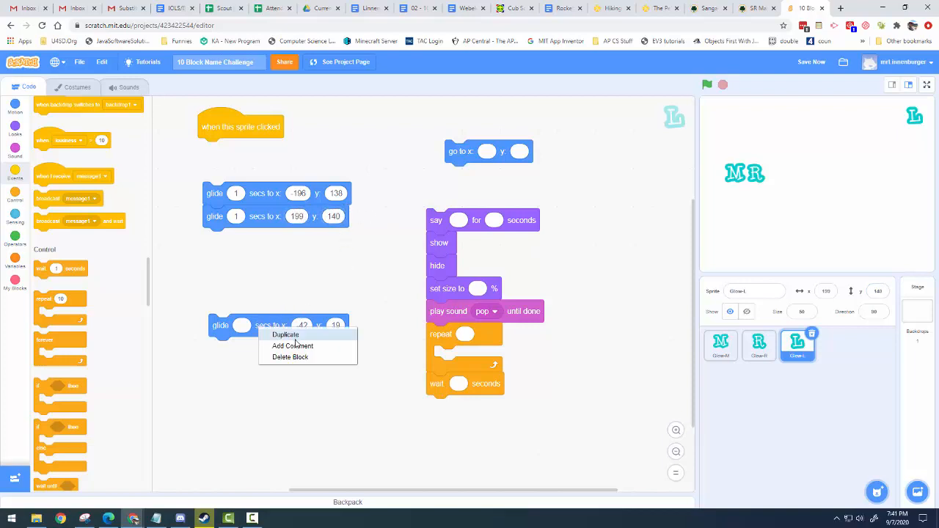
left_click(284, 335)
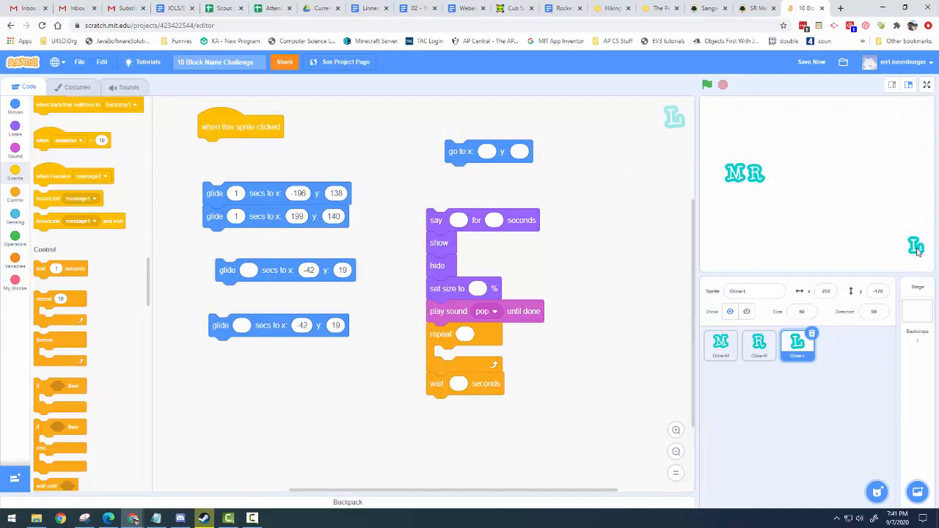
left_click(308, 270)
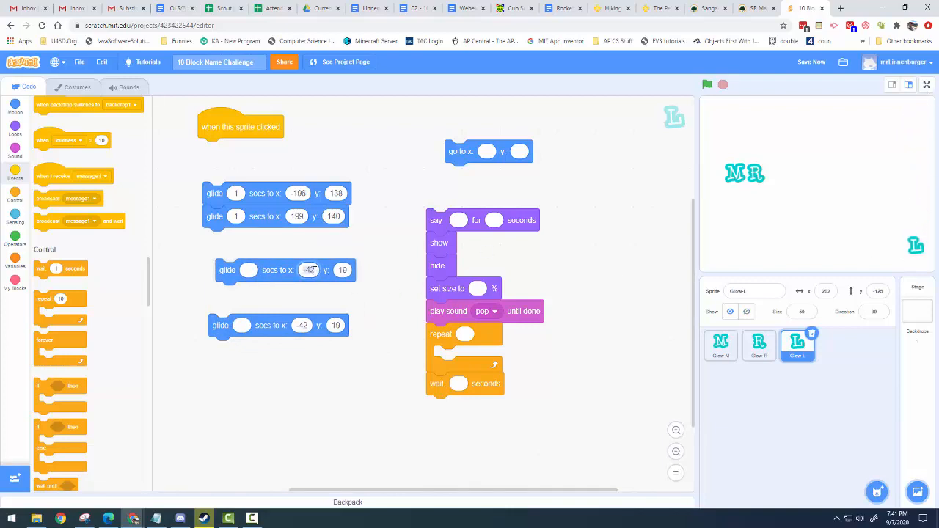
type("202")
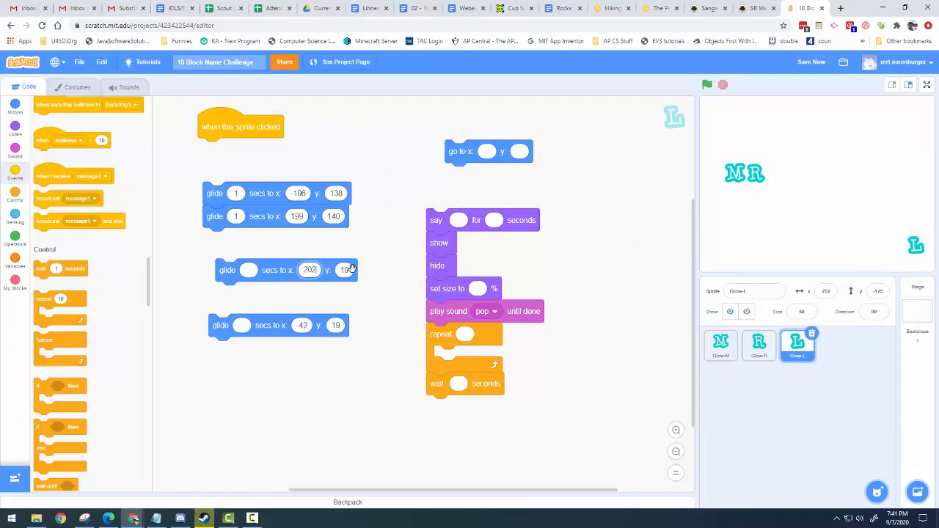
left_click(344, 270)
type("-125")
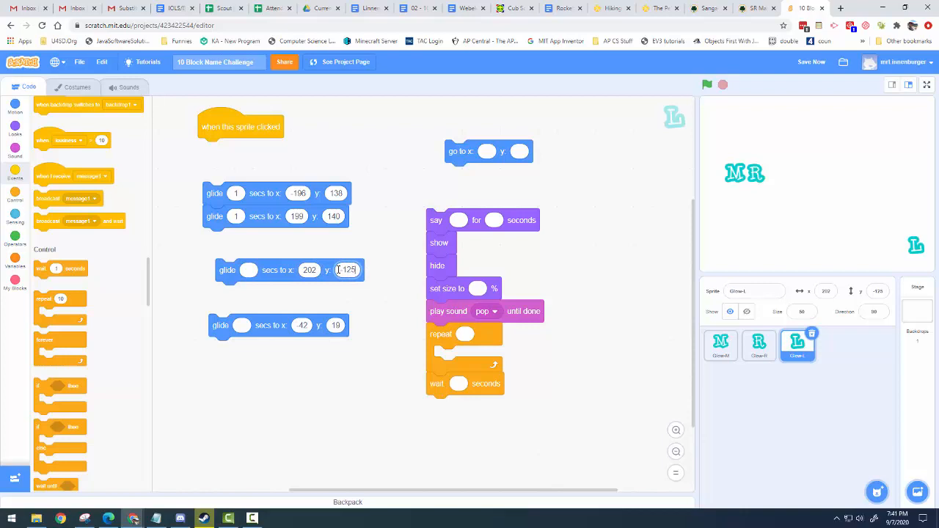
left_click_drag(228, 270, 215, 238)
type("1")
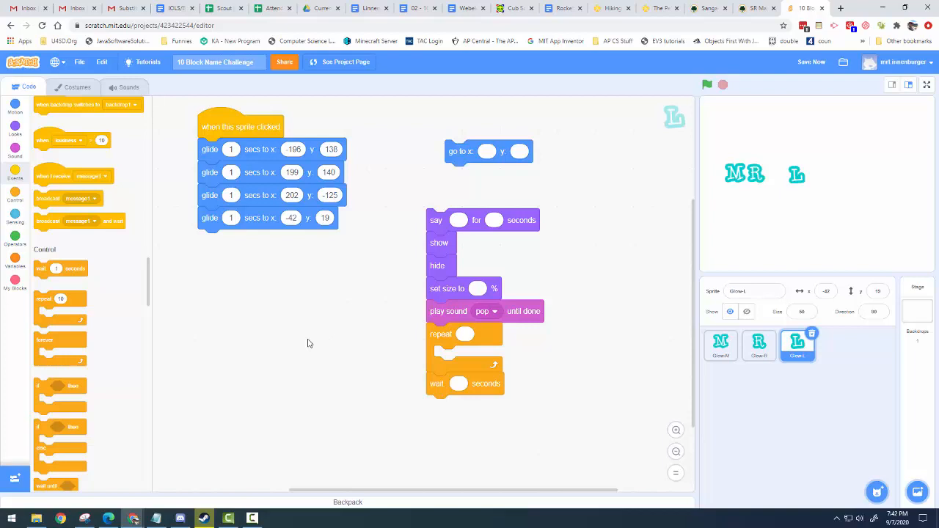
mouse_move(332, 102)
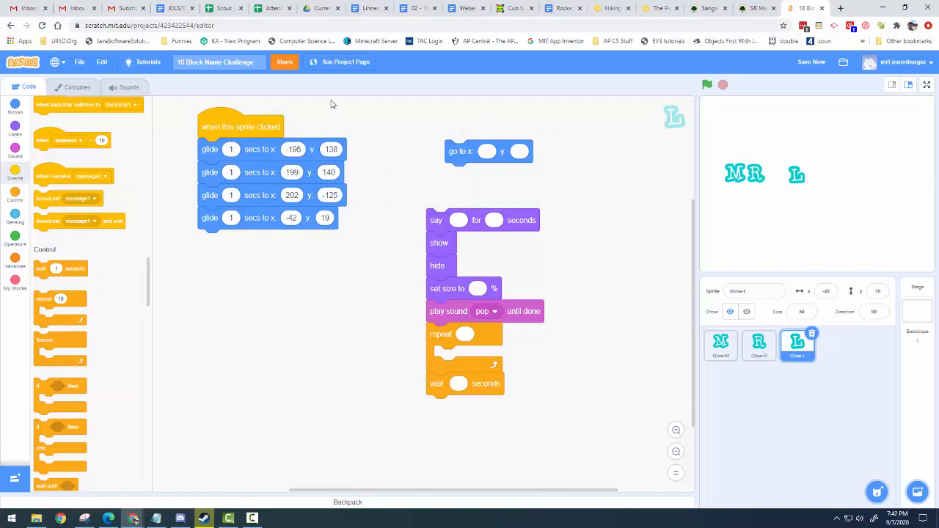
mouse_move(310, 132)
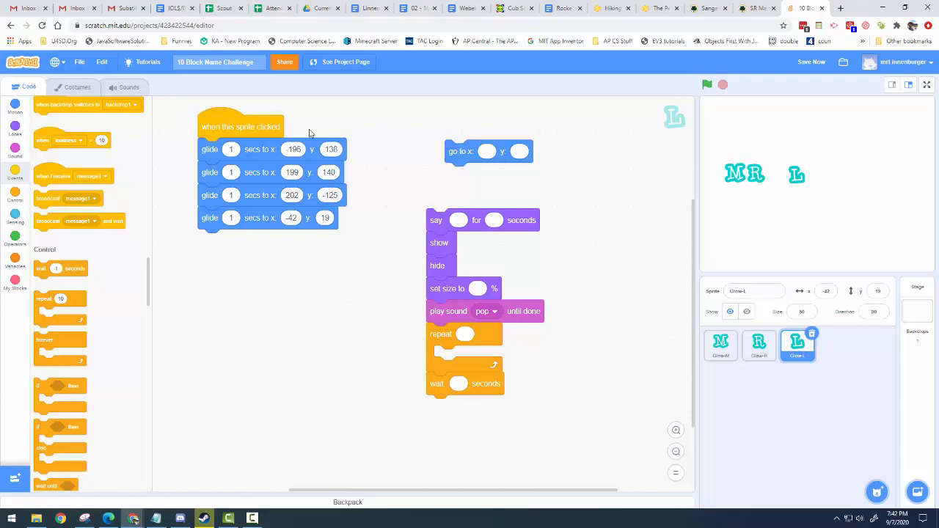
mouse_move(279, 214)
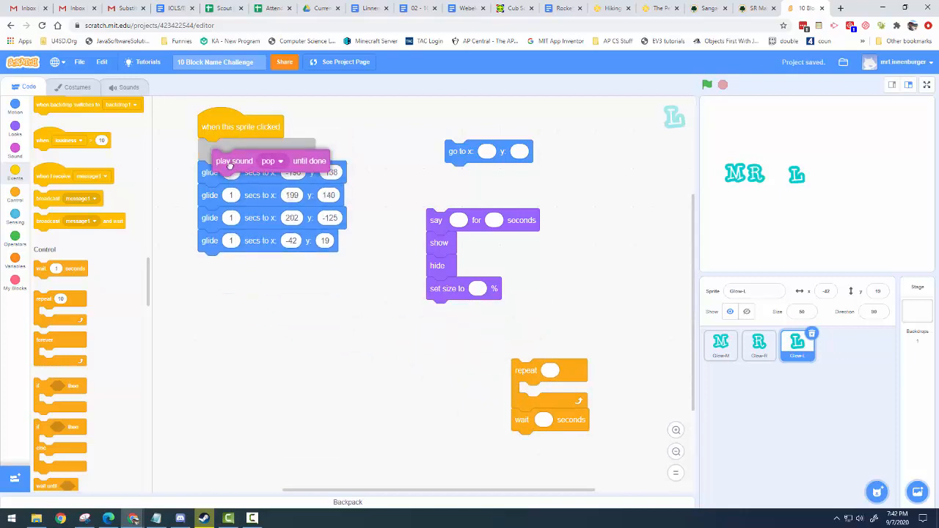
Step: Duplicate the play-sound-pop block to sit between the remaining glides
right_click(220, 172)
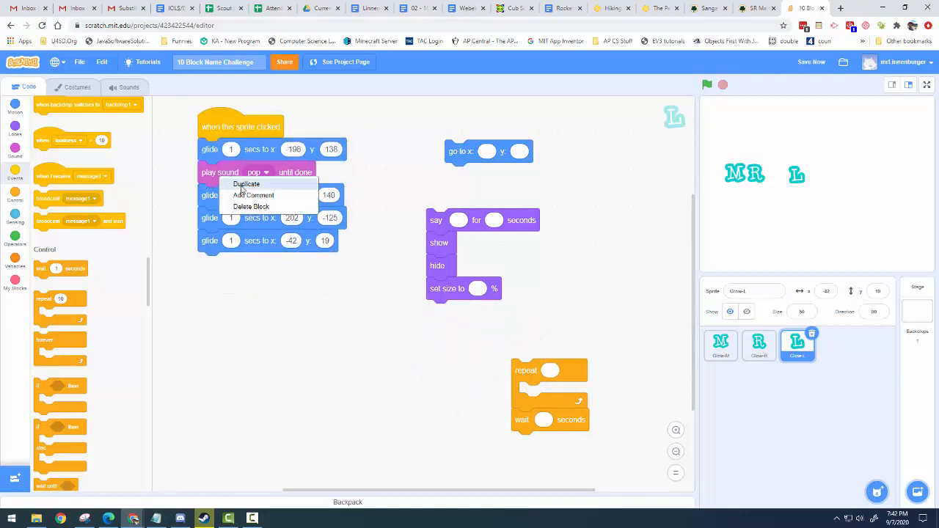
left_click(247, 185)
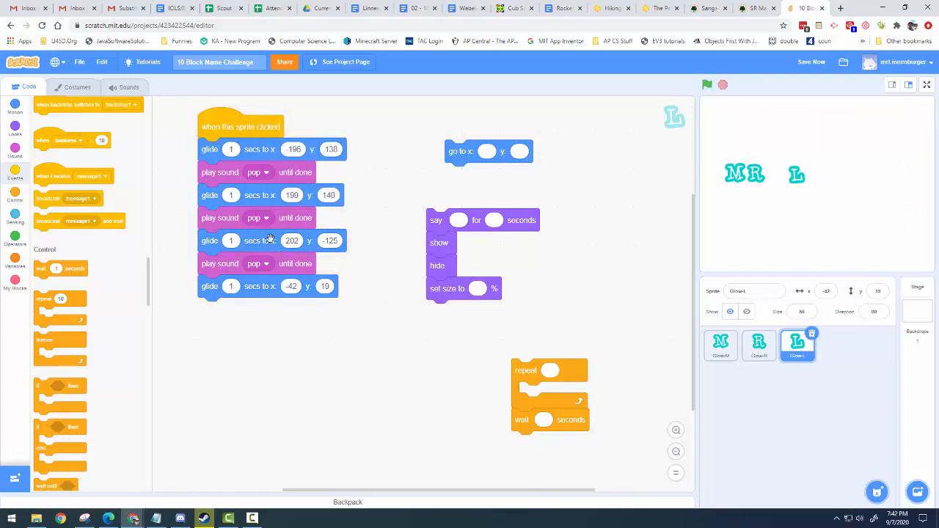
mouse_move(455, 304)
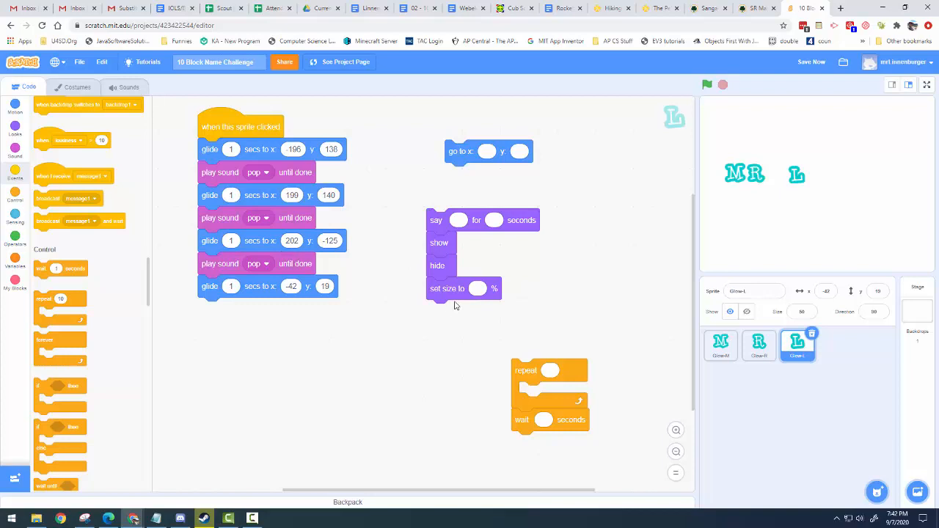
mouse_move(328, 98)
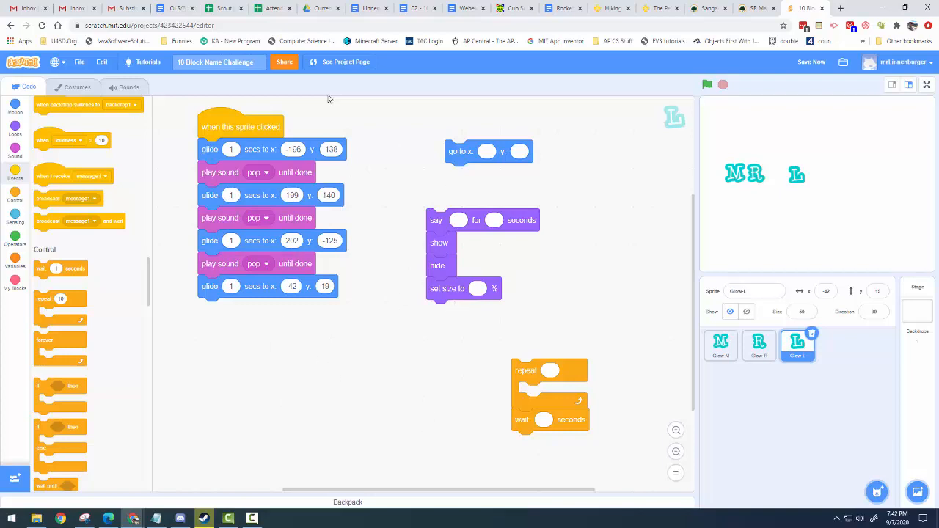
mouse_move(363, 353)
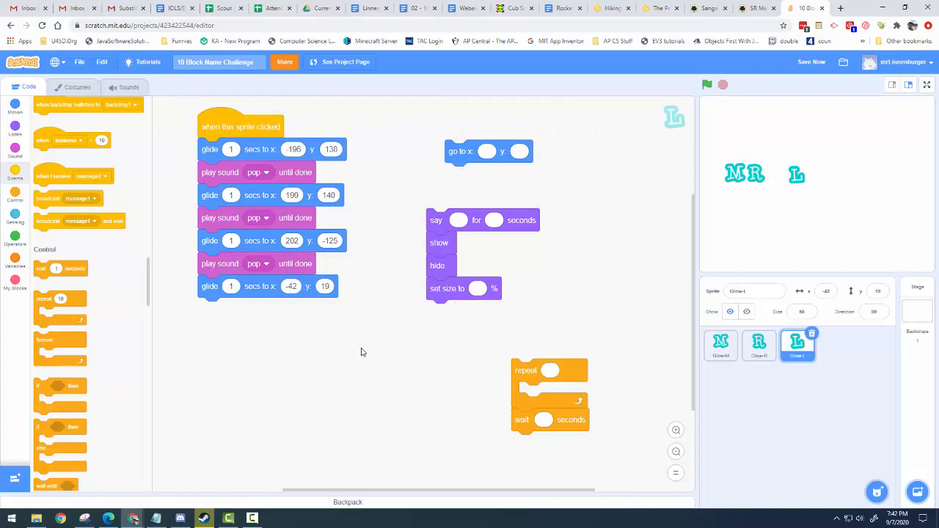
mouse_move(358, 191)
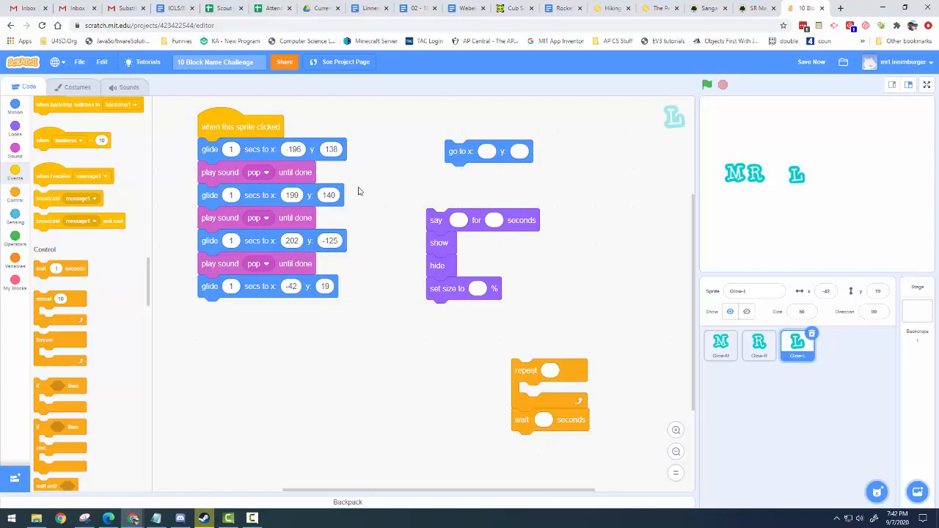
Step: Select the R sprite and drop a when-this-sprite-clicked hat into its workspace
left_click(759, 345)
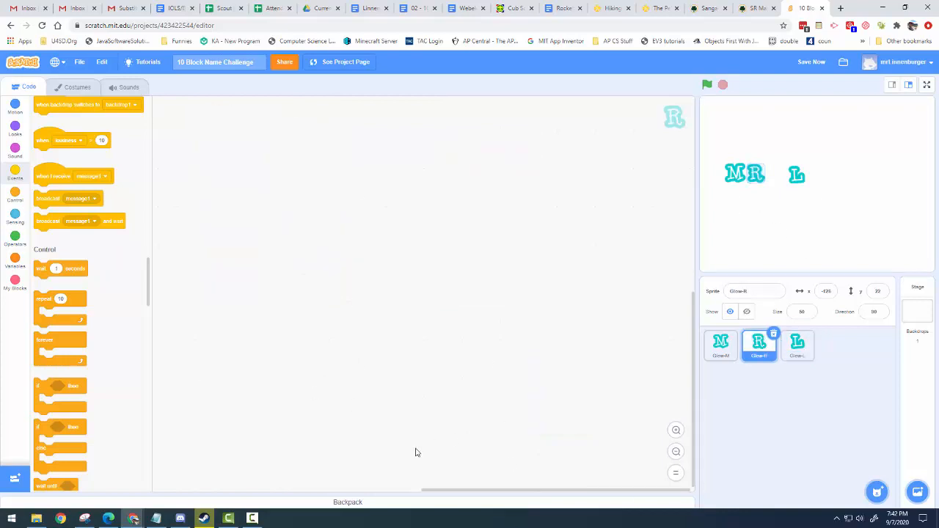
left_click(799, 347)
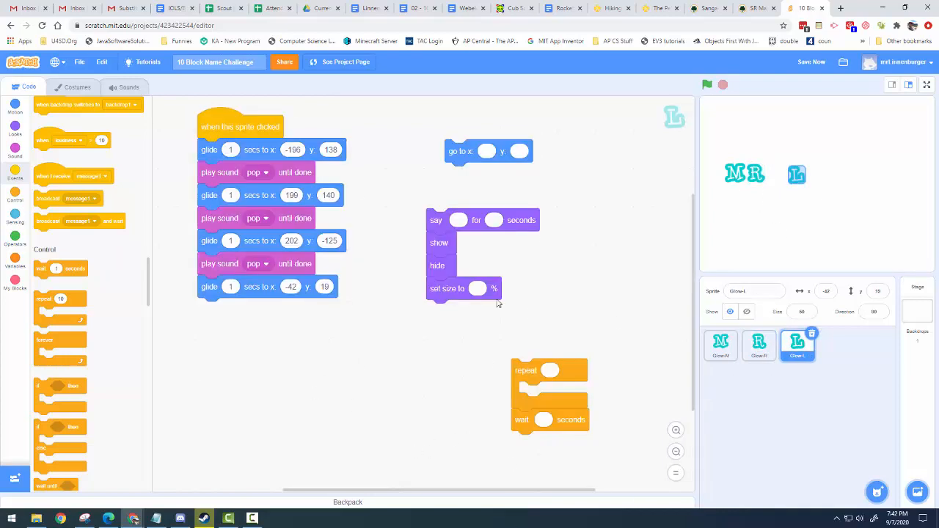
left_click(759, 345)
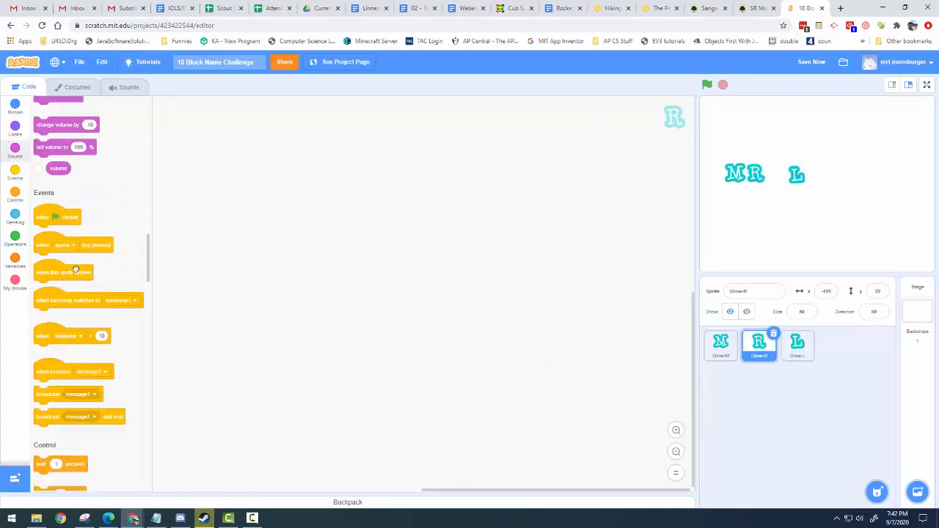
left_click_drag(65, 271, 315, 135)
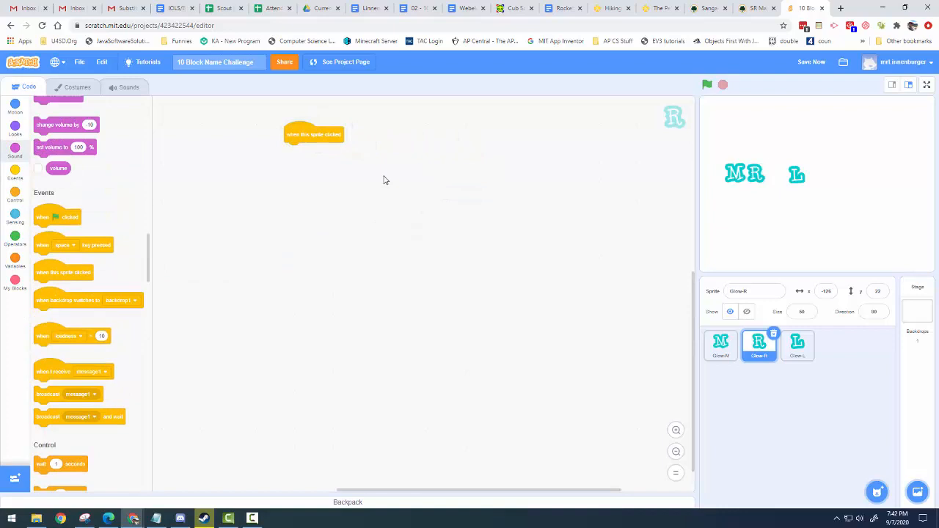
mouse_move(474, 217)
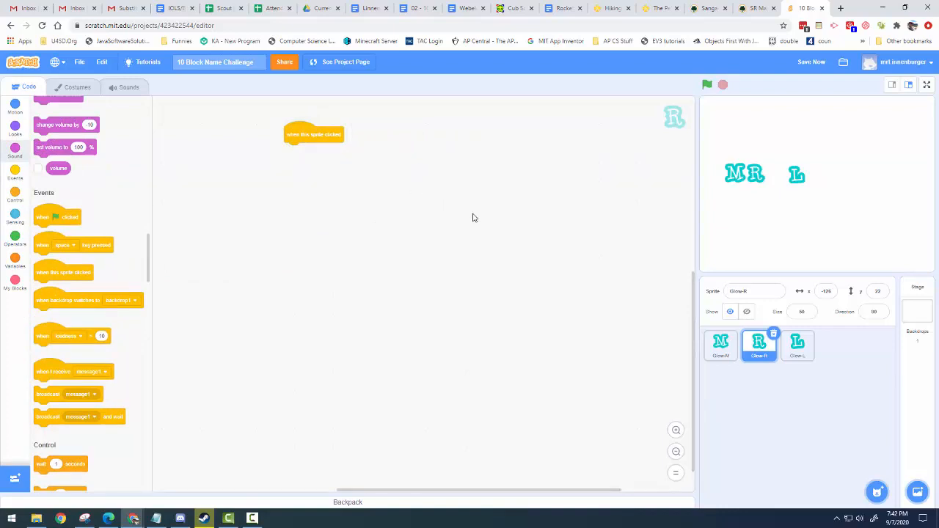
mouse_move(126, 346)
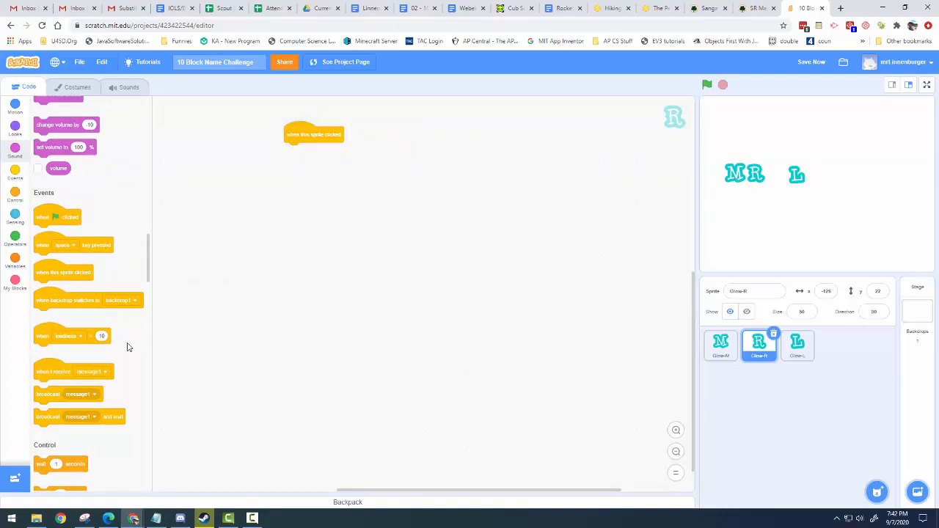
scroll("down", 3)
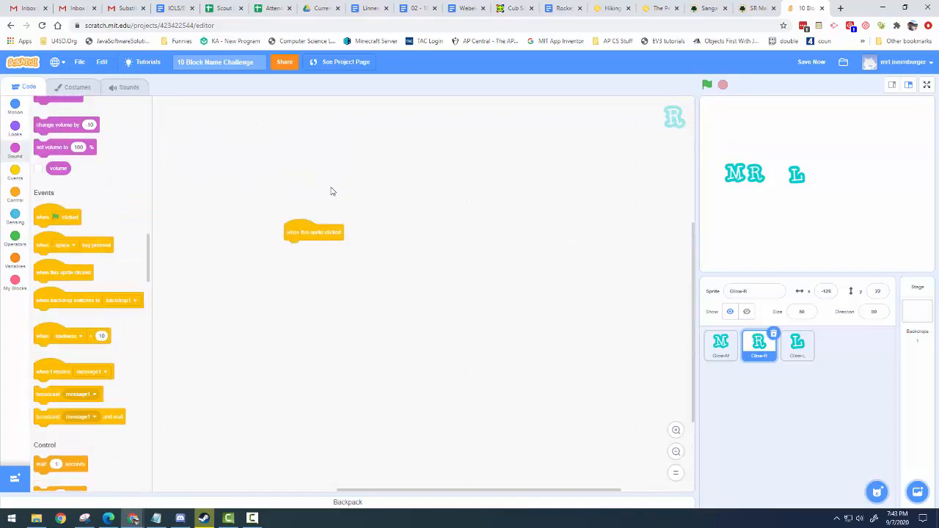
left_click_drag(314, 232, 326, 188)
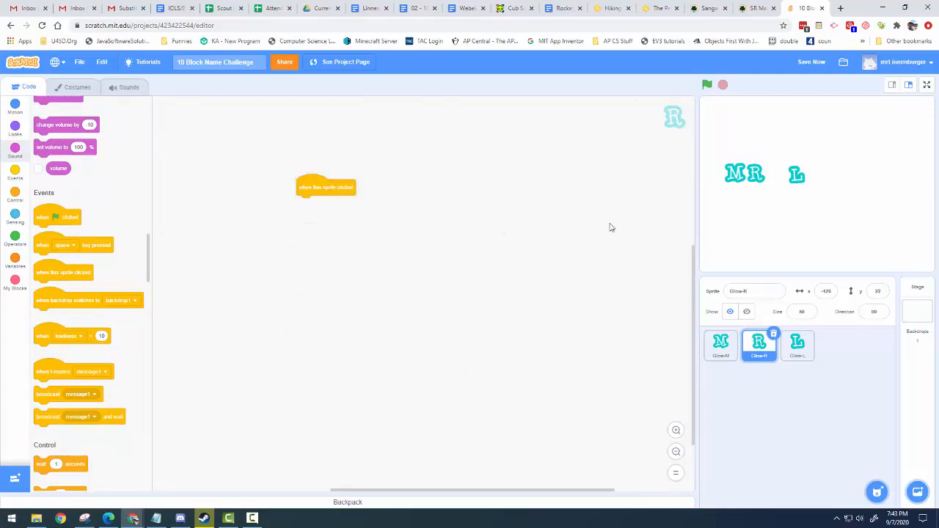
mouse_move(672, 220)
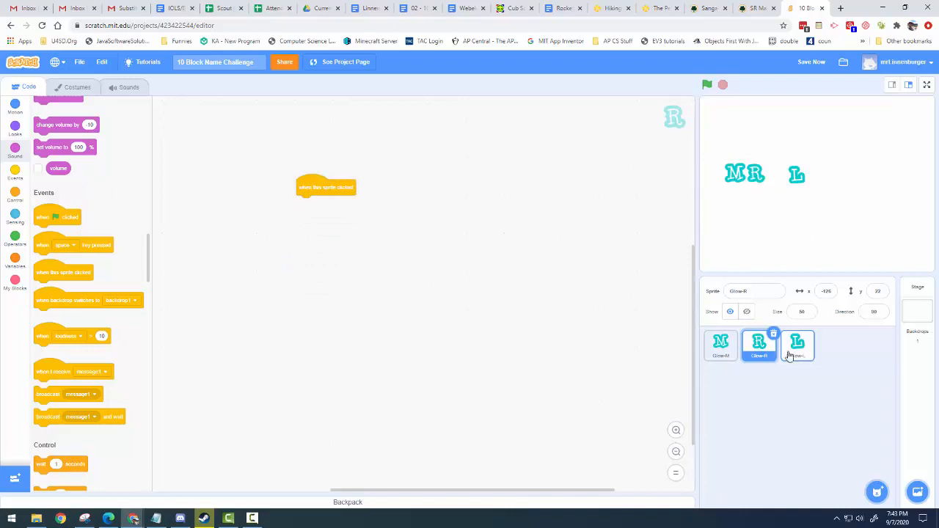
Step: Switch back to the L sprite's glide-and-pop script
left_click(797, 345)
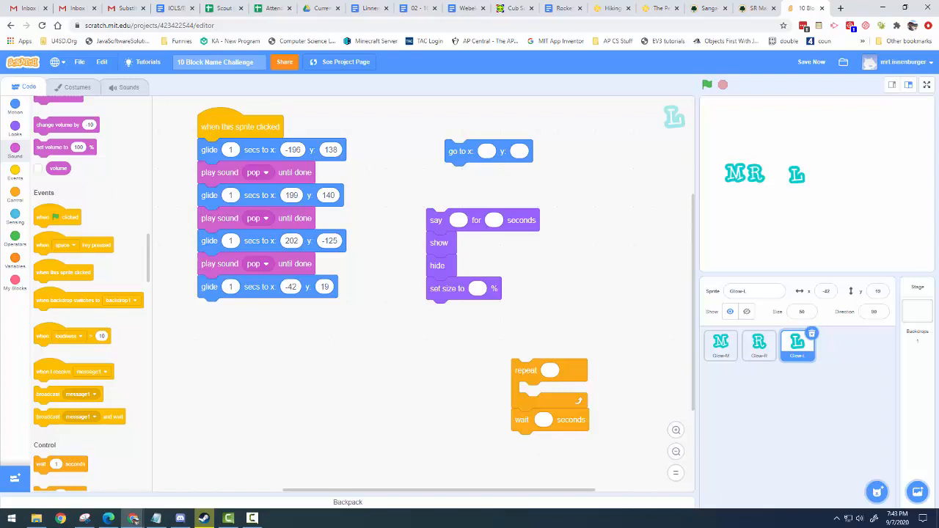
mouse_move(276, 160)
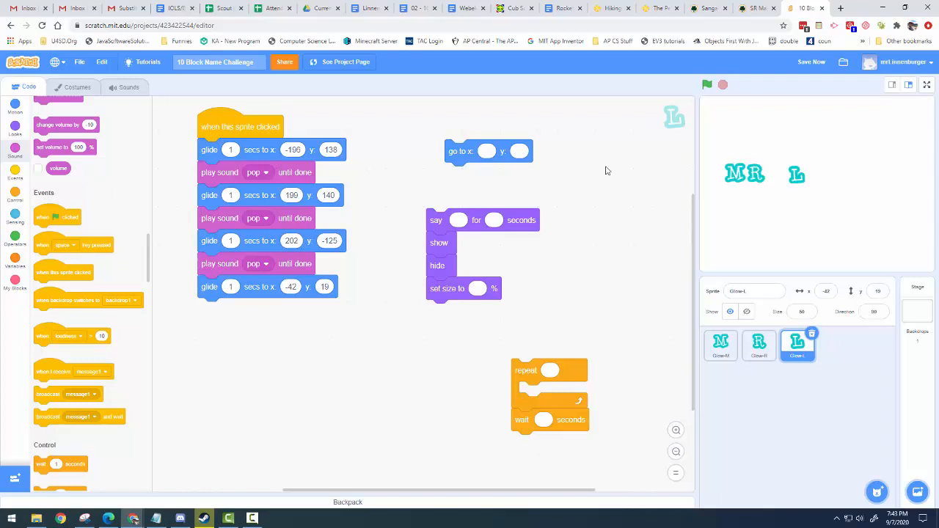
mouse_move(637, 357)
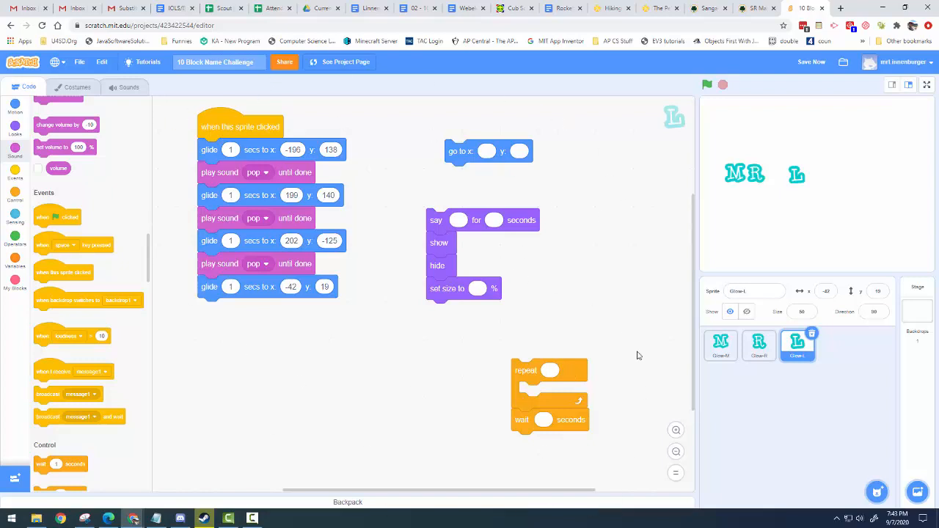